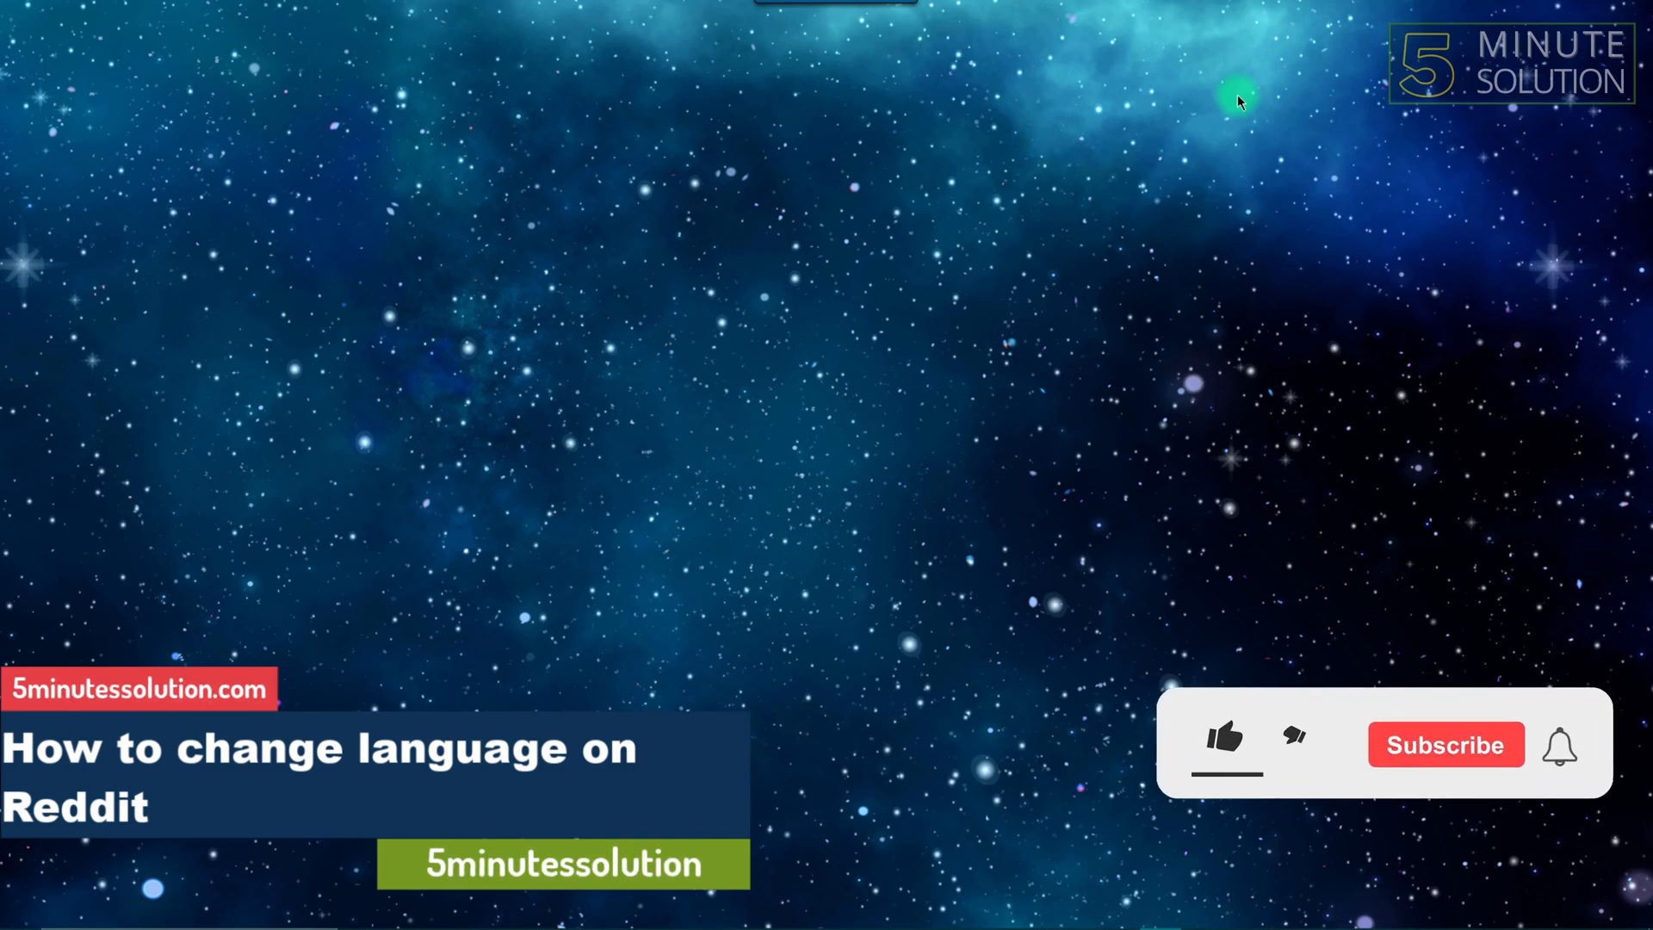
Open the profile dropdown in the Reddit header and scroll the page down and back up
click(1224, 744)
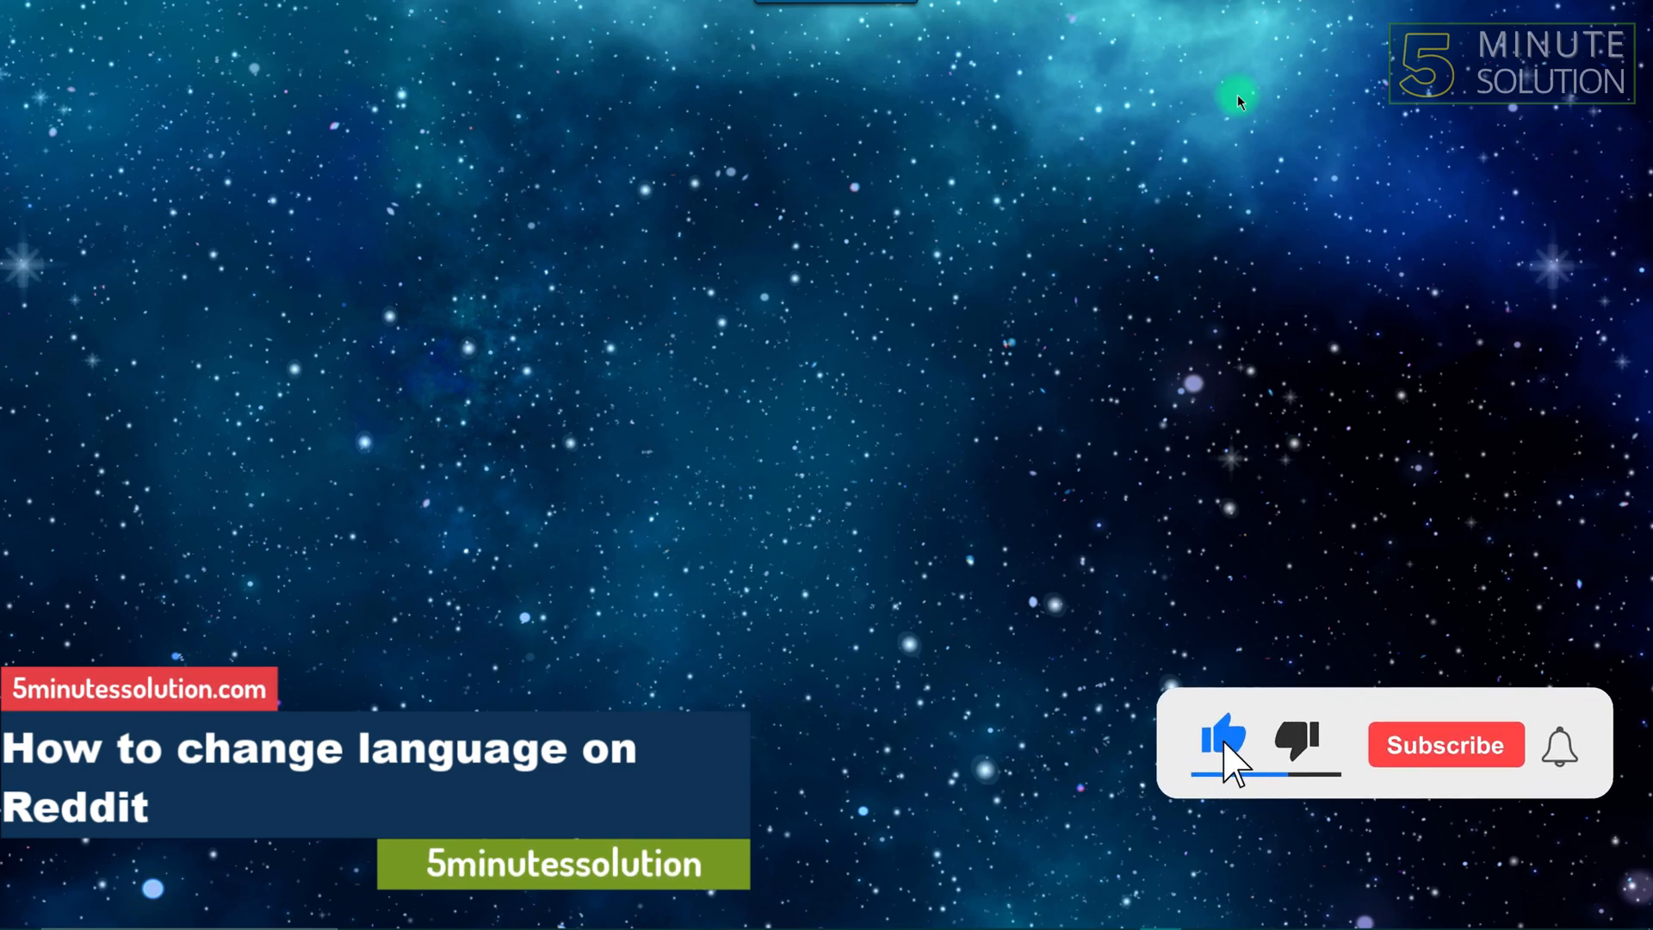
click(1446, 744)
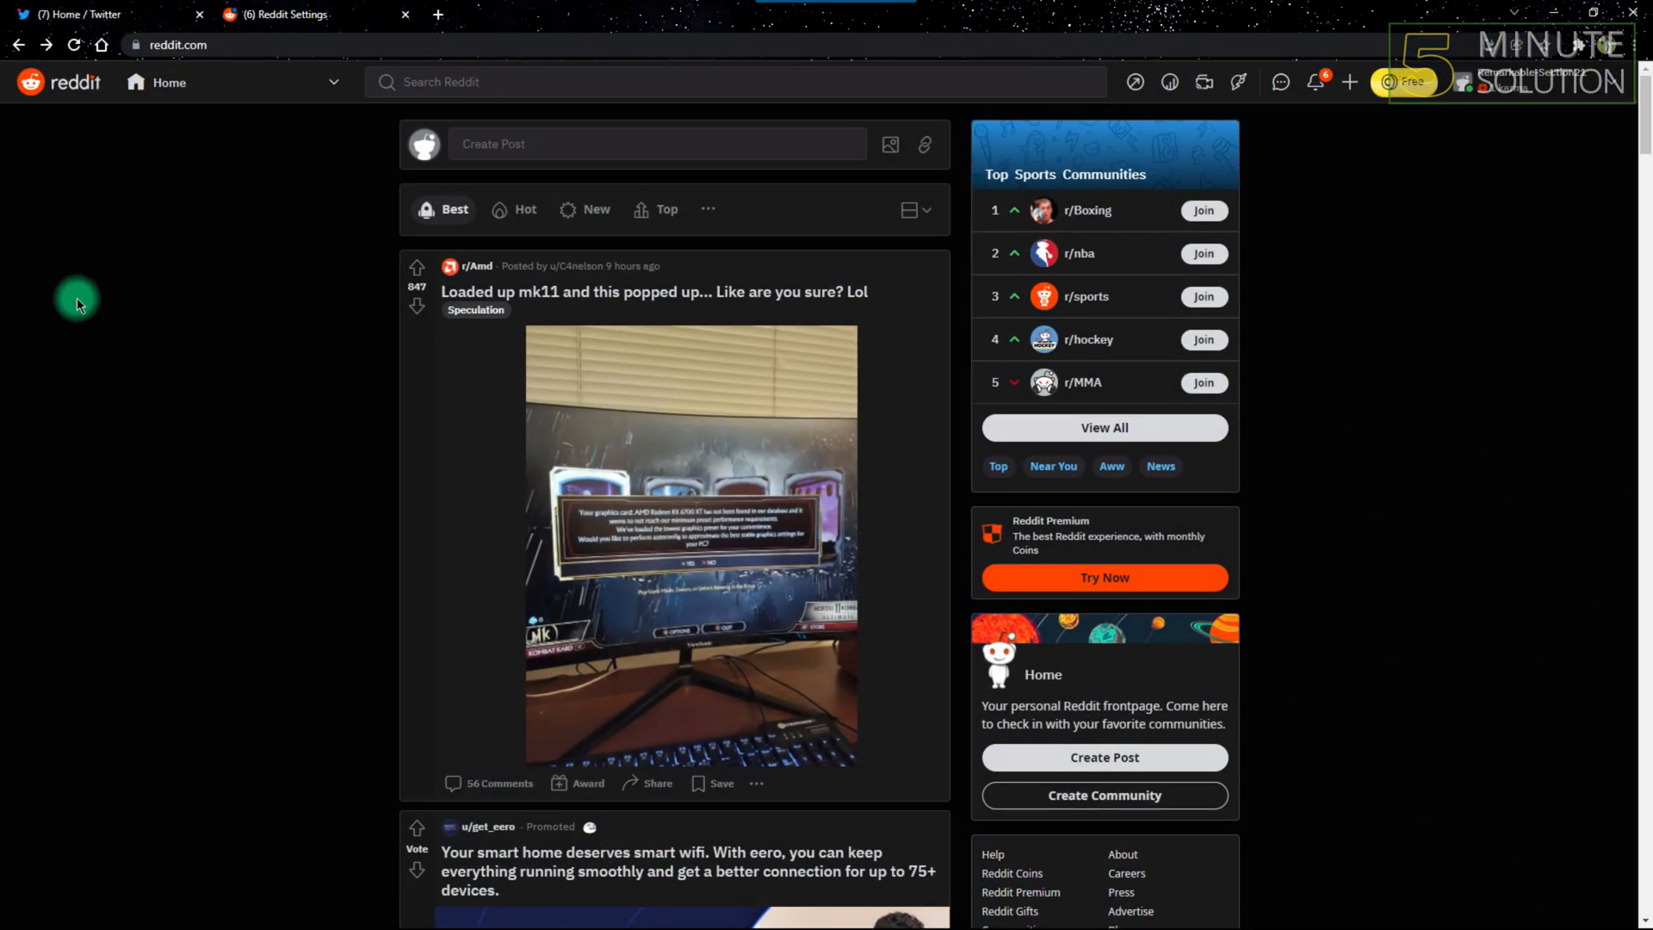
scroll(down, 3)
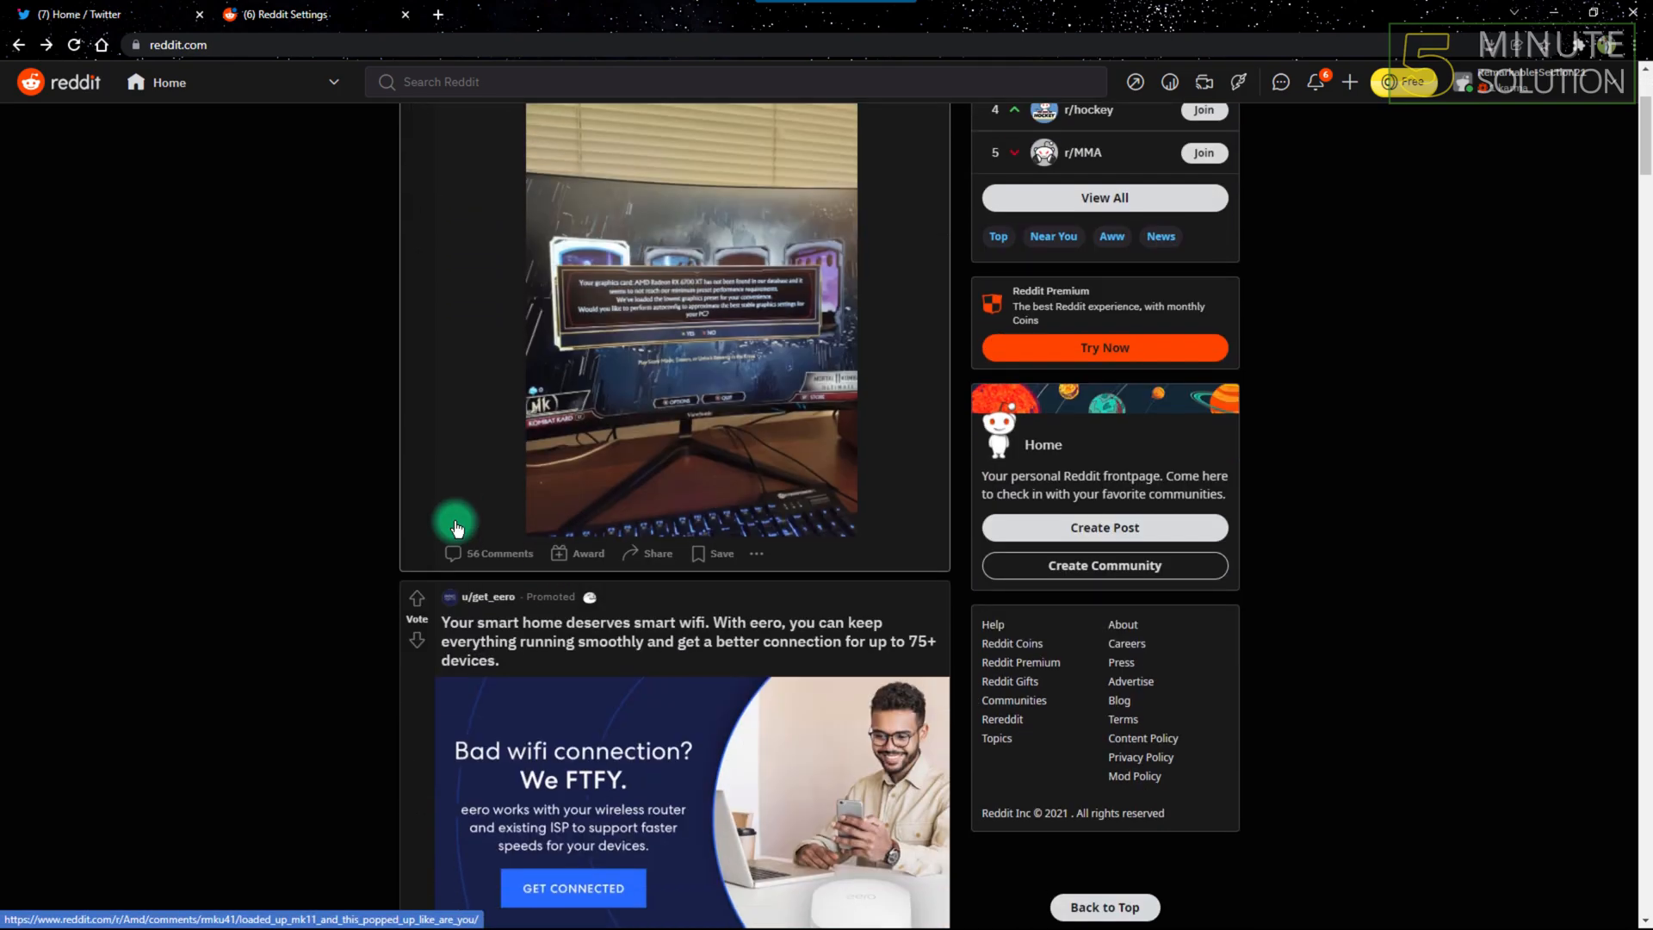
scroll(up, 3)
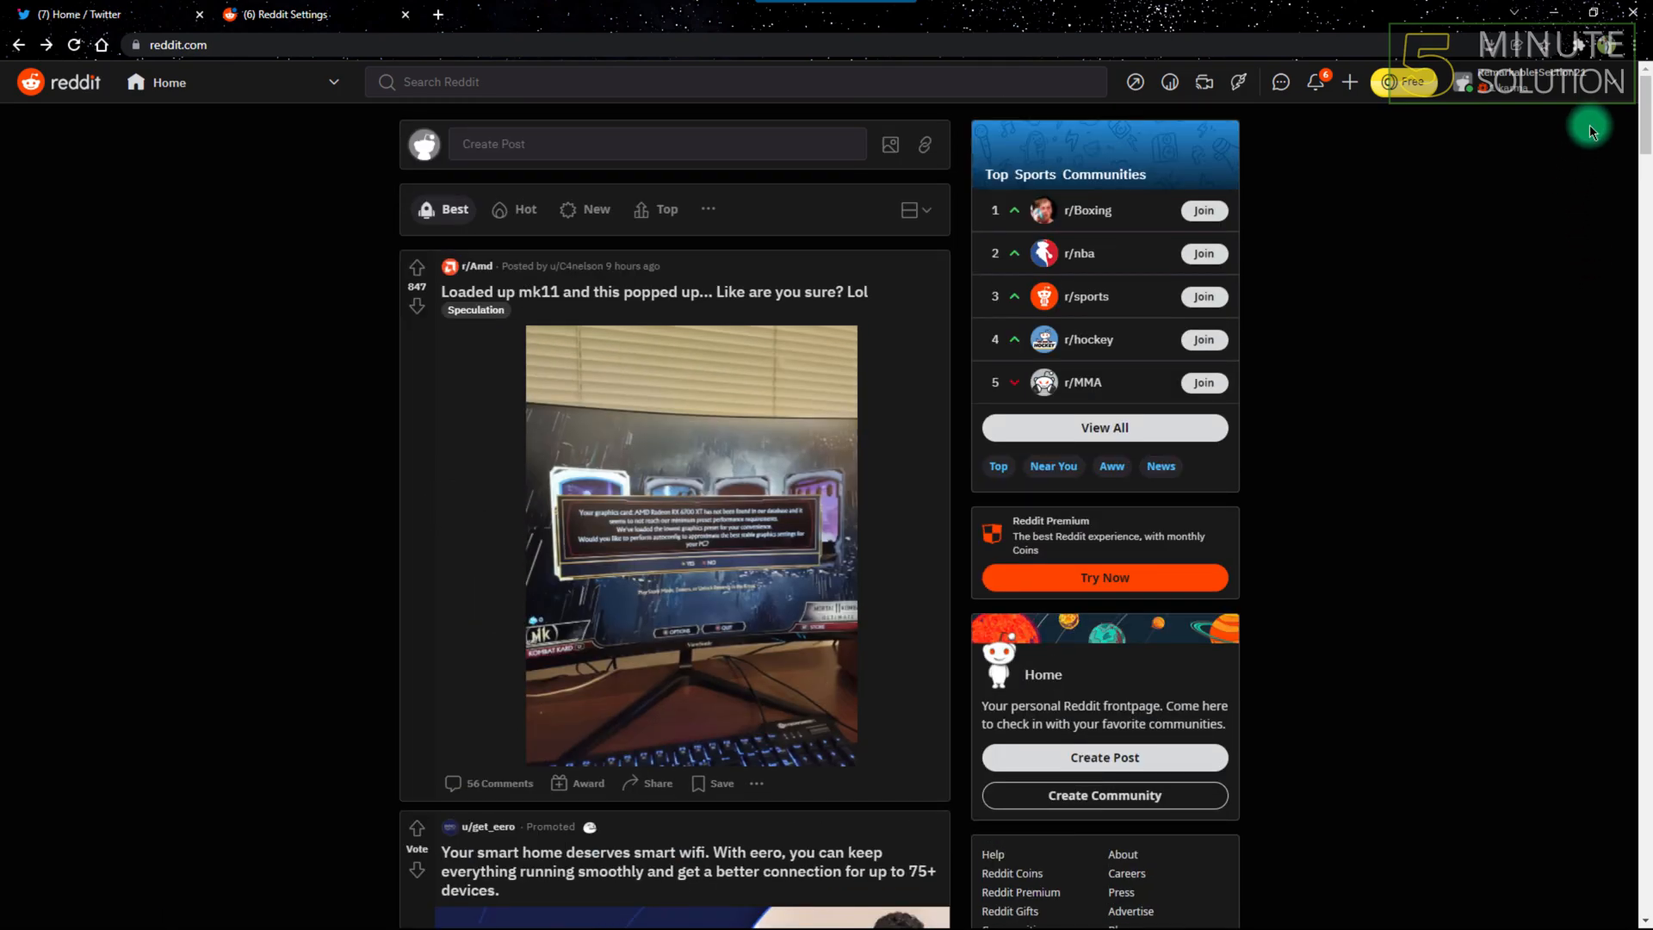
mouse_move(1611, 102)
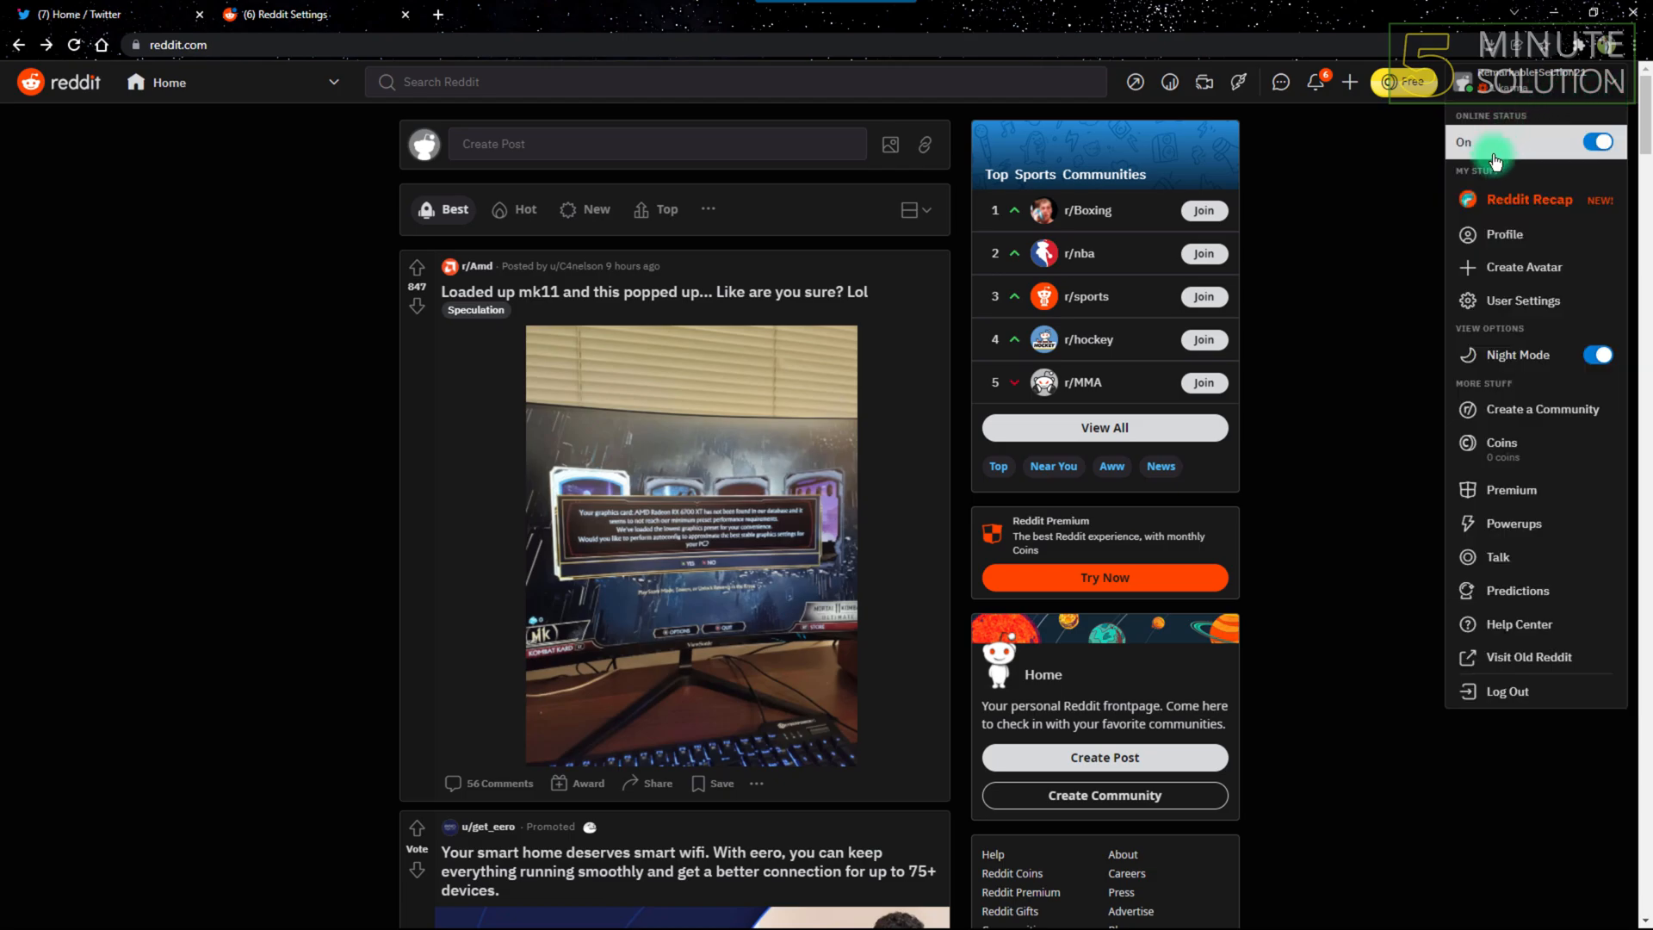
mouse_move(1521, 301)
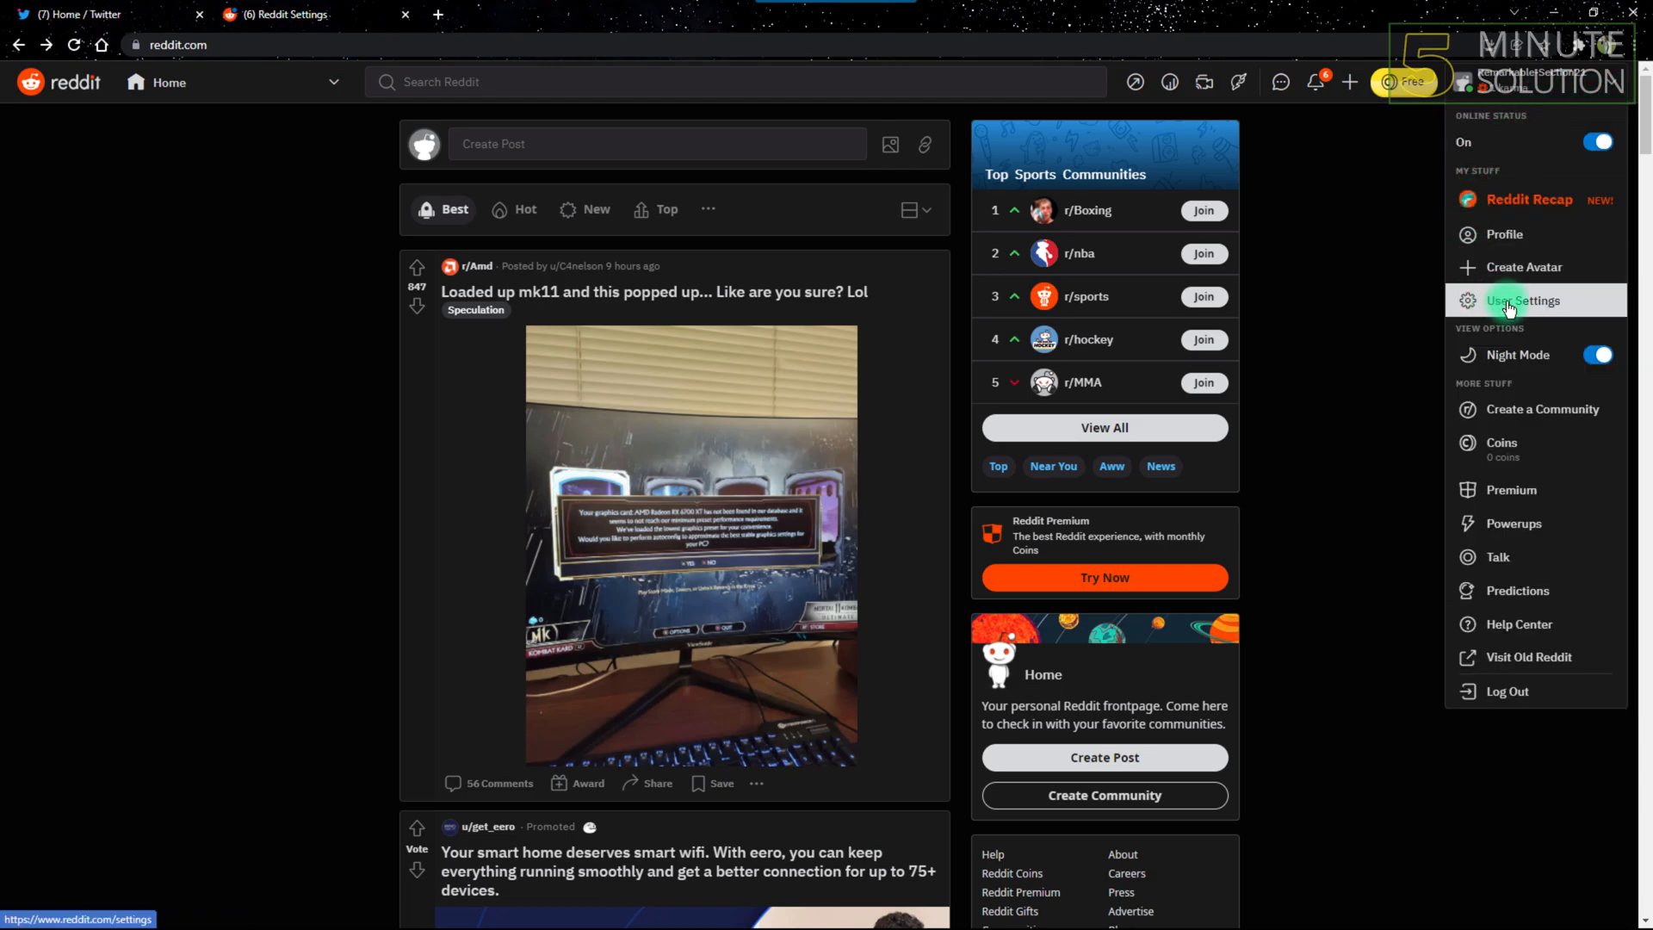
mouse_move(1637, 329)
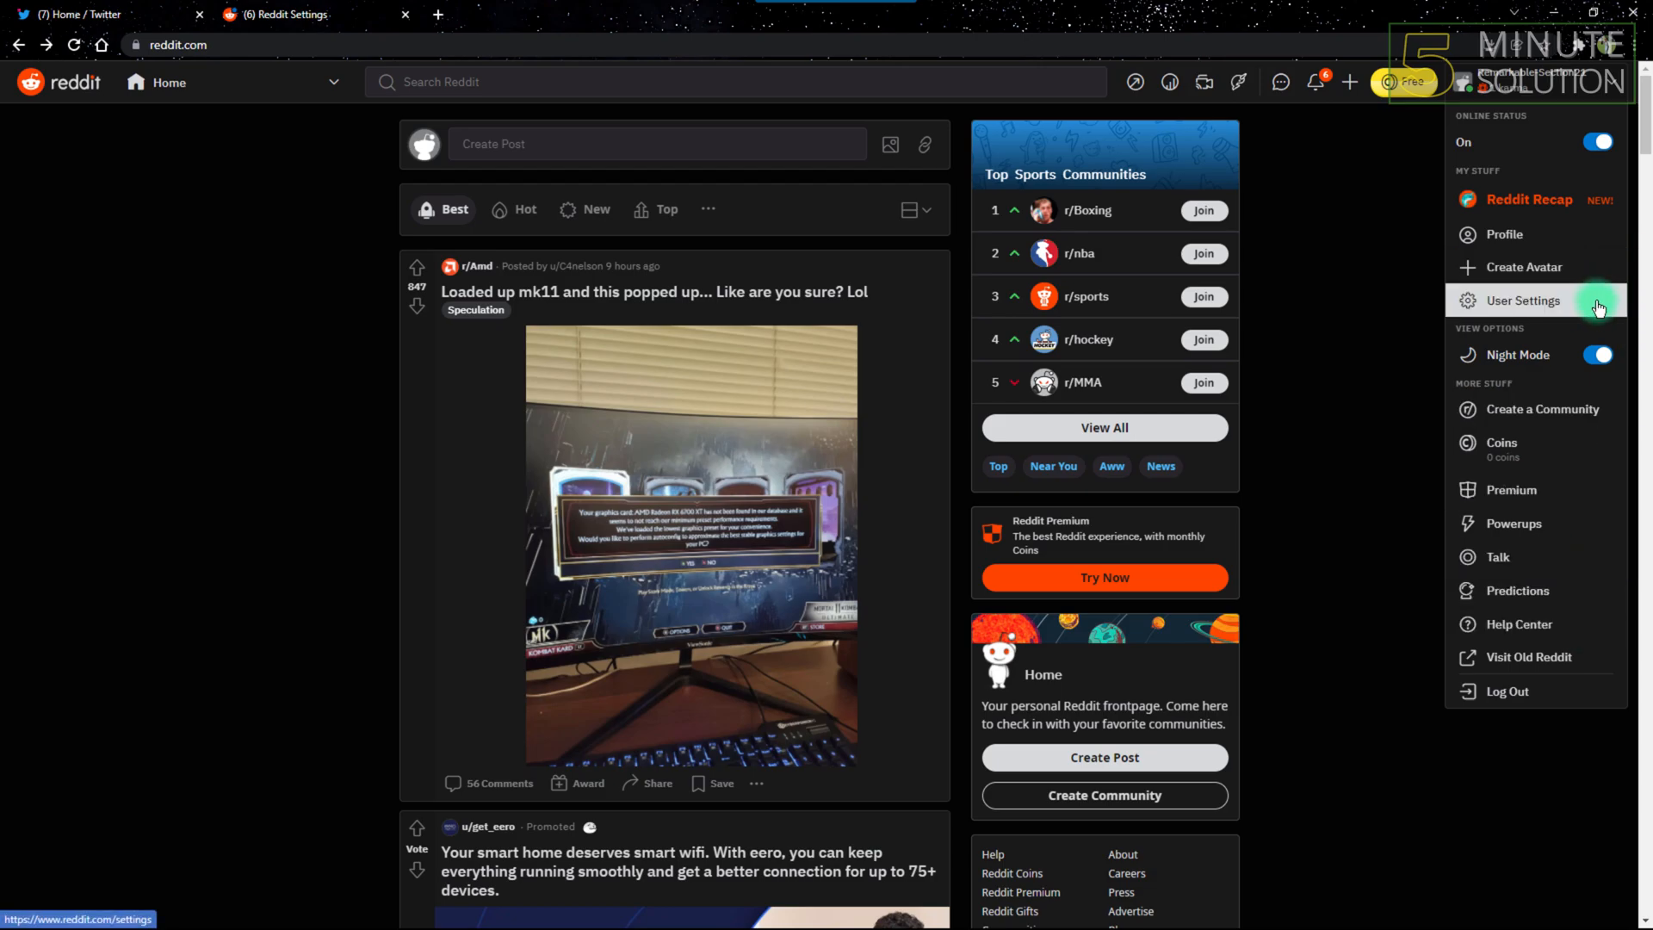
Open User Settings and scroll through the Account tab, returning to the top
click(1522, 300)
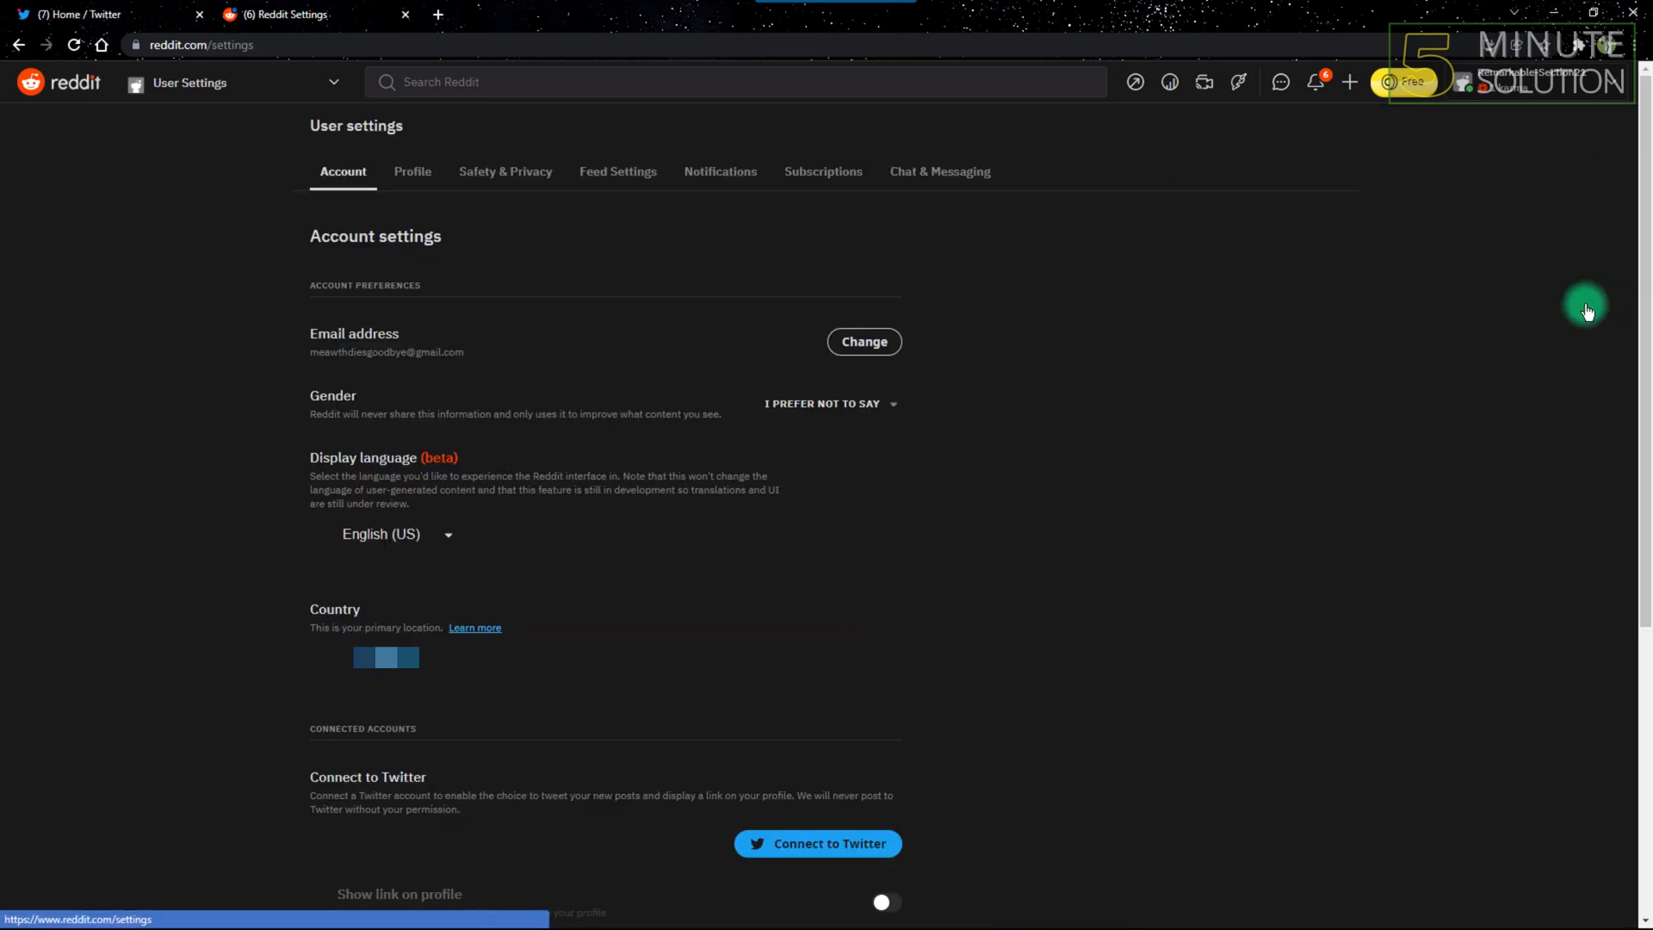
mouse_move(271, 135)
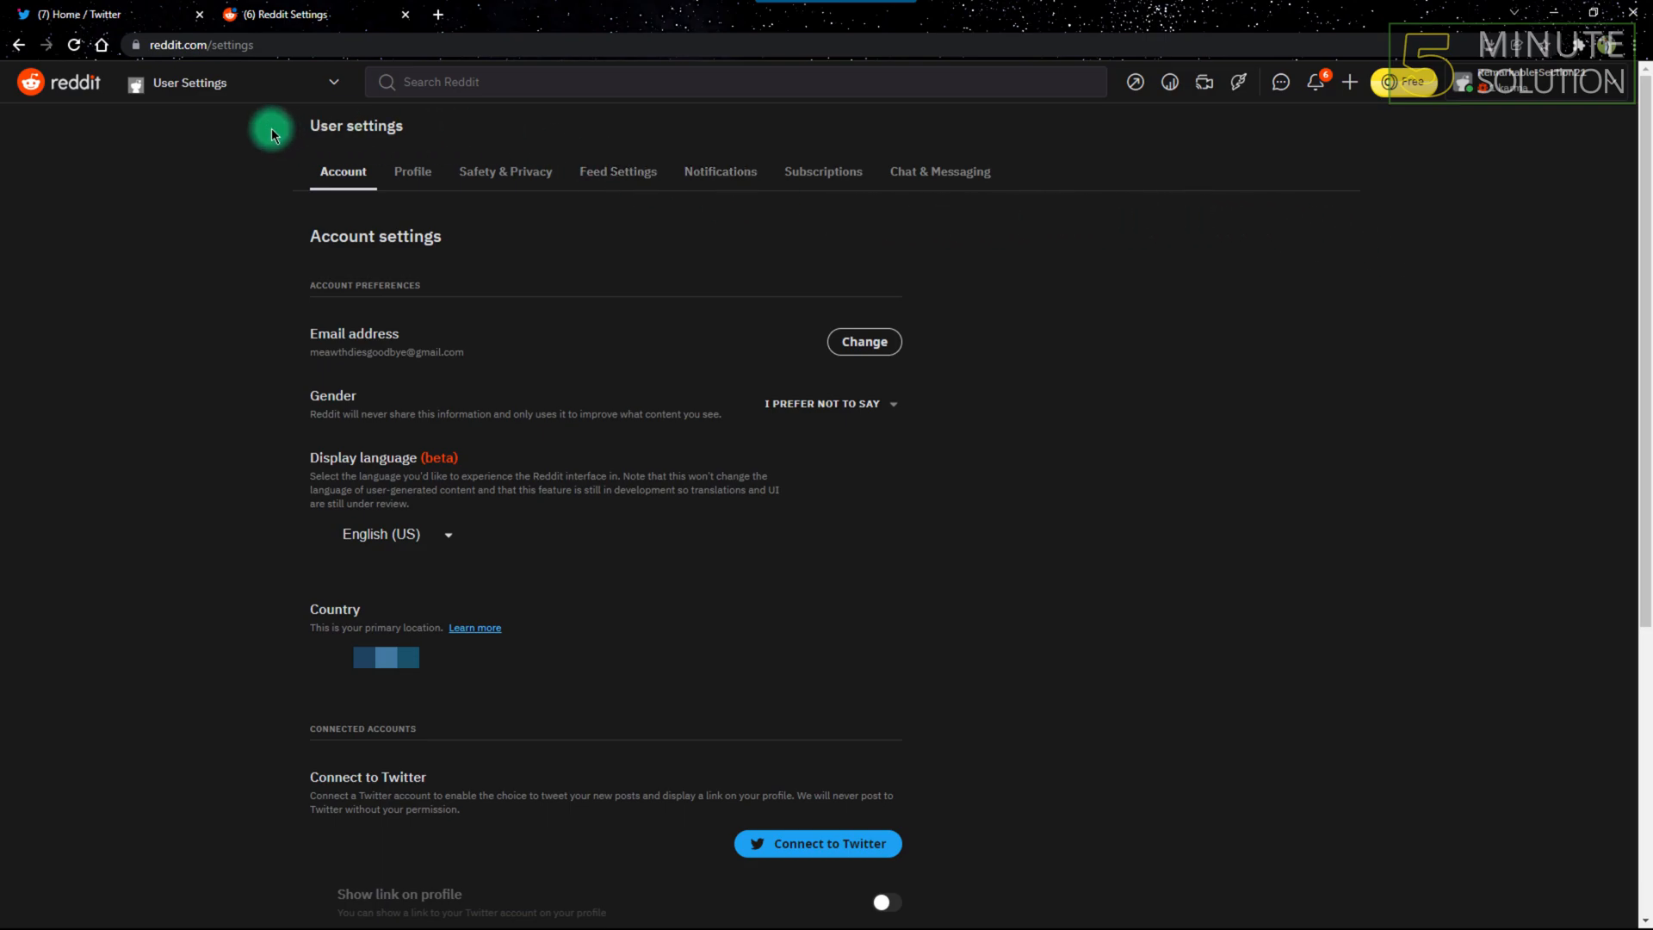
scroll(down, 3)
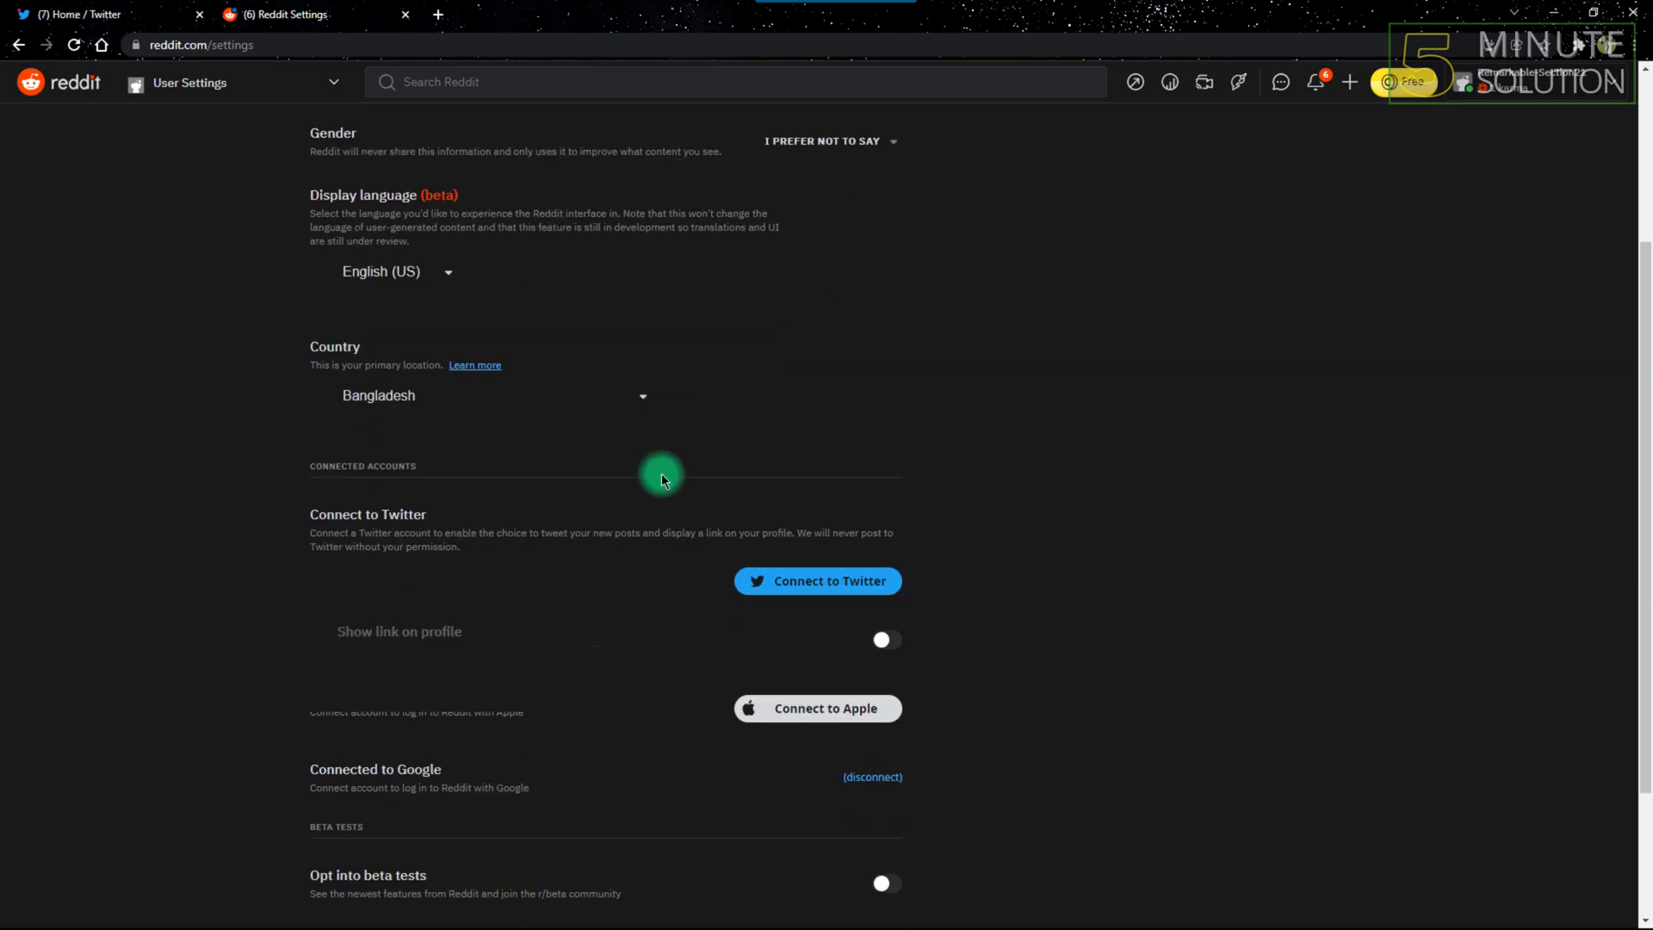
scroll(up, 3)
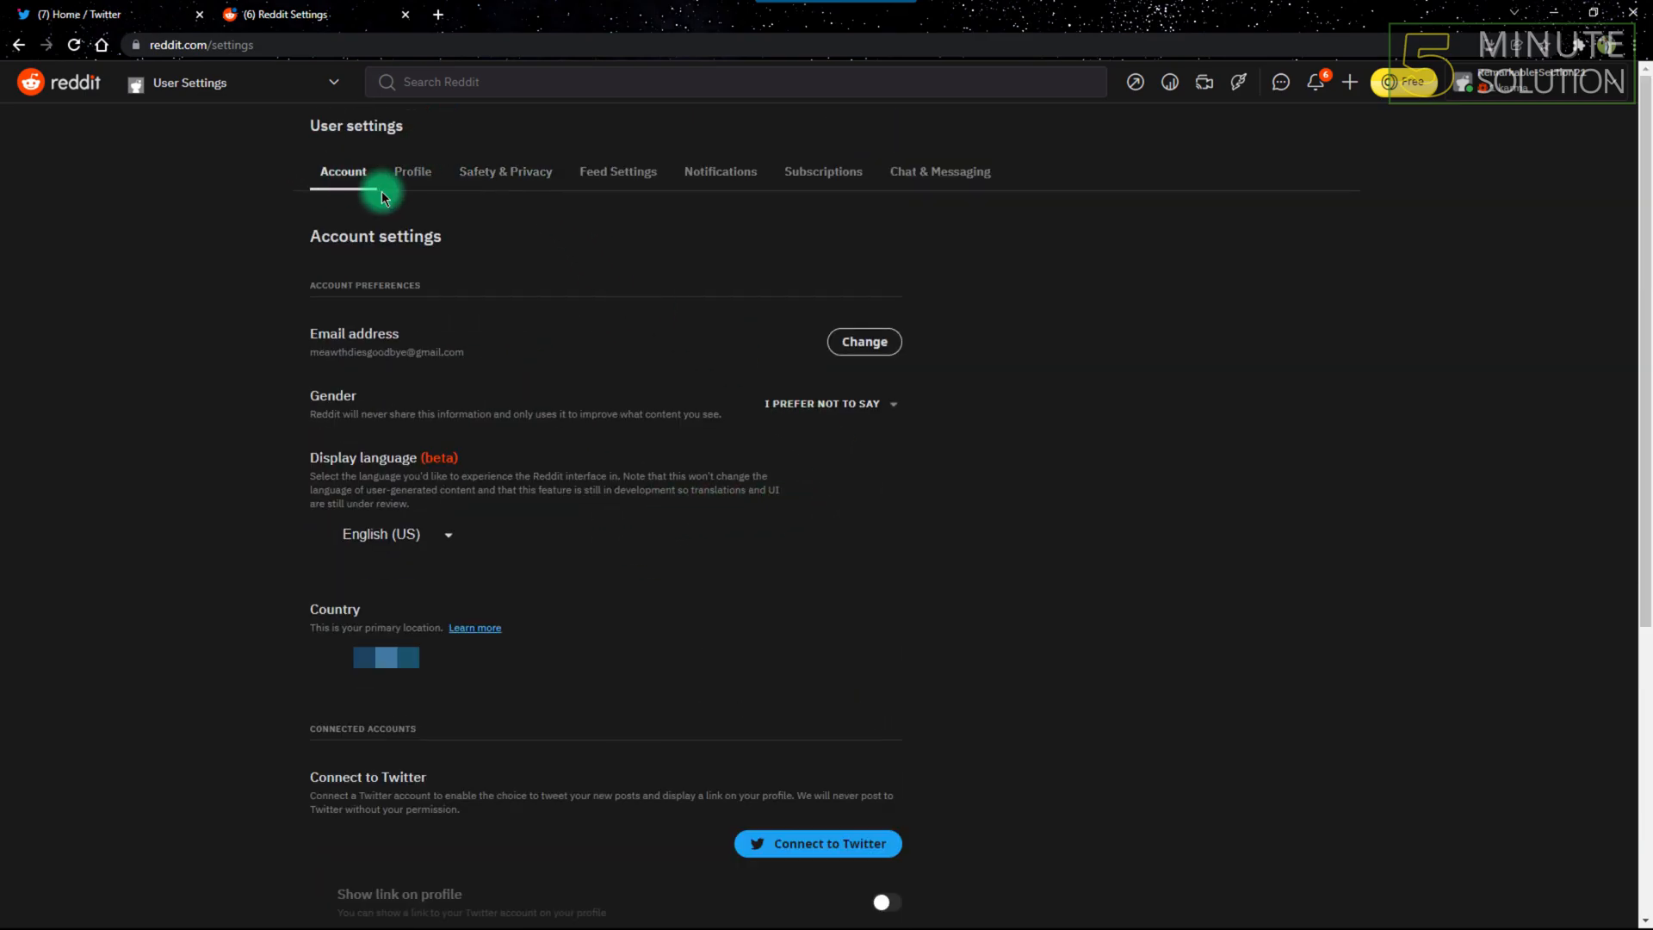
mouse_move(412, 172)
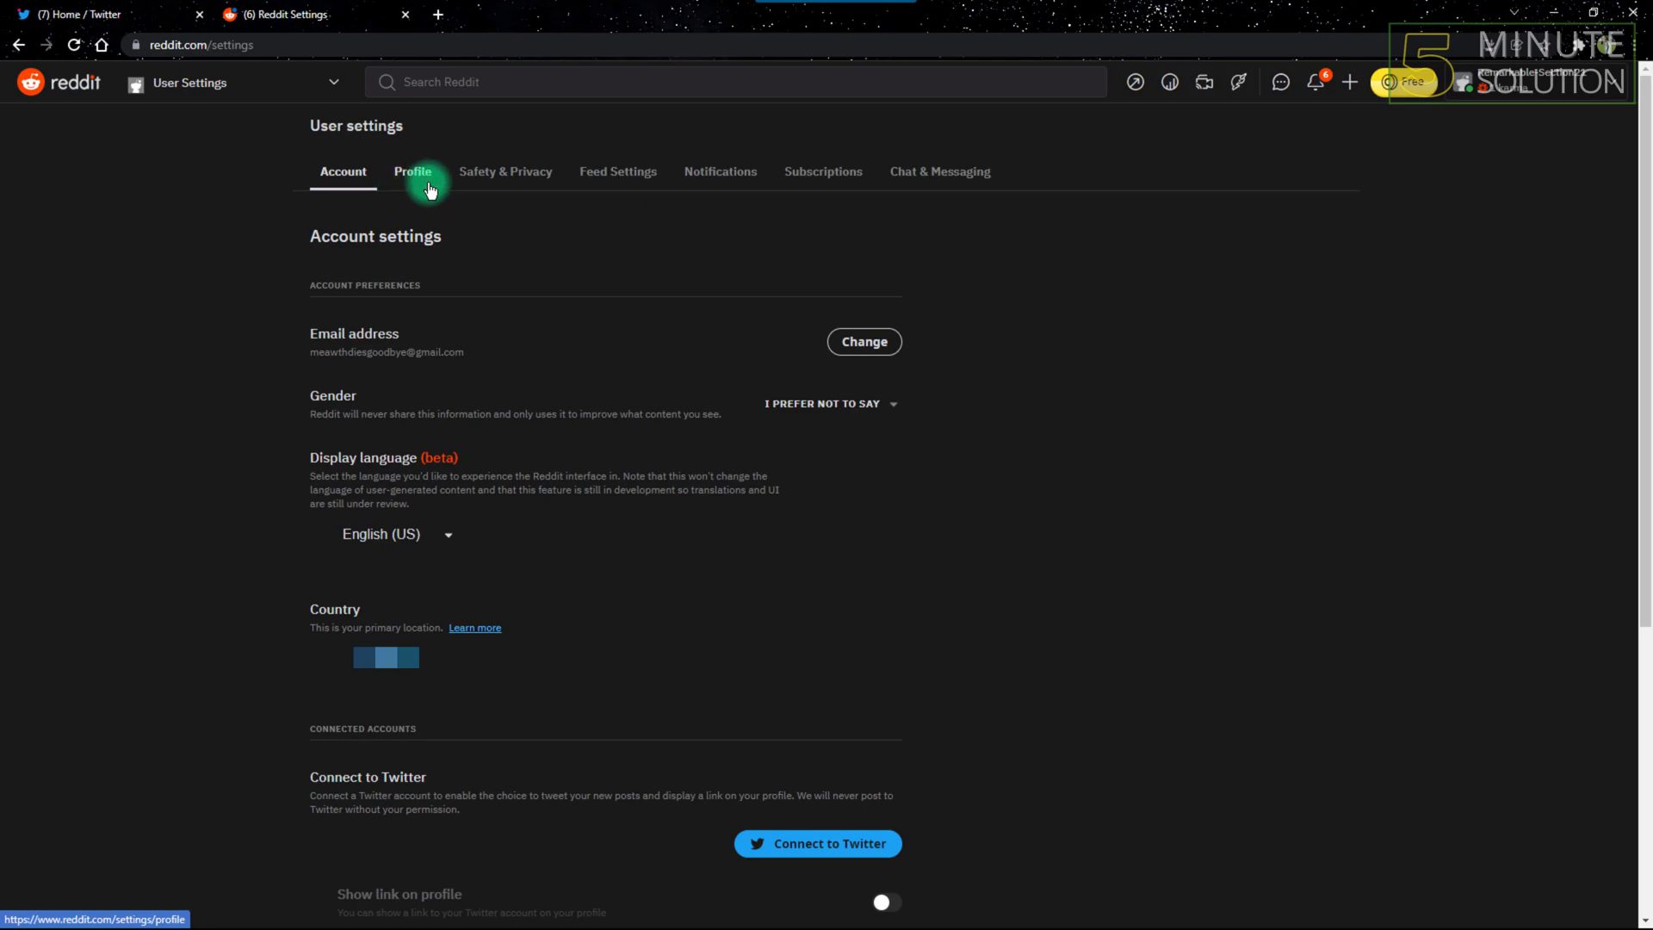
mouse_move(666, 174)
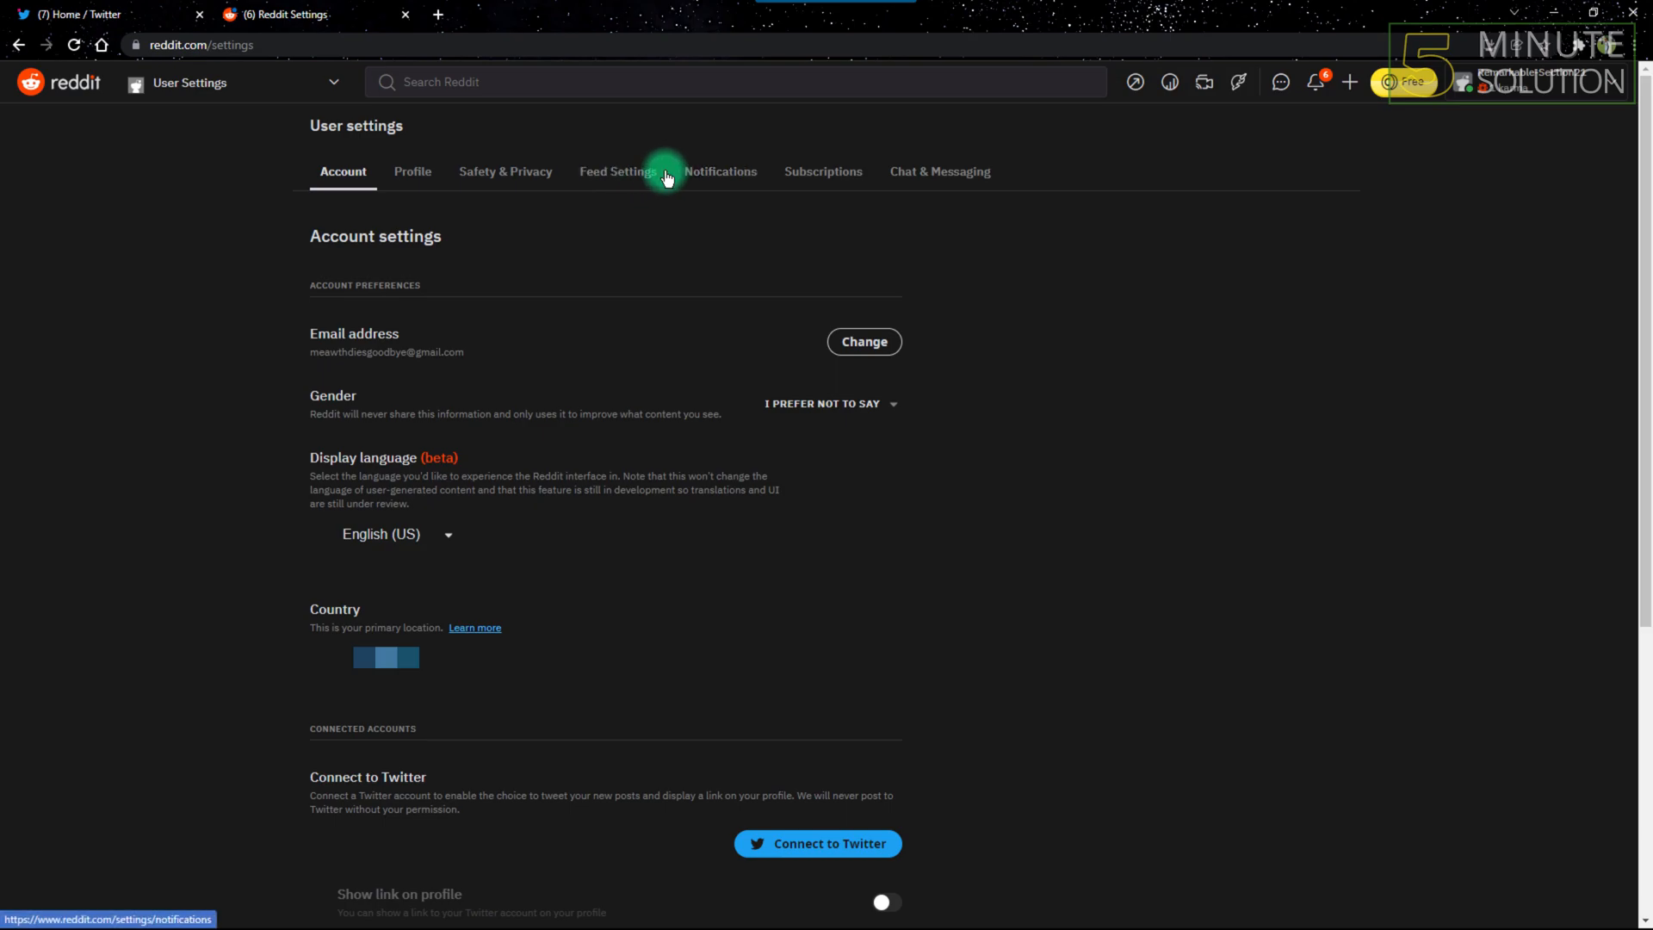
mouse_move(281, 160)
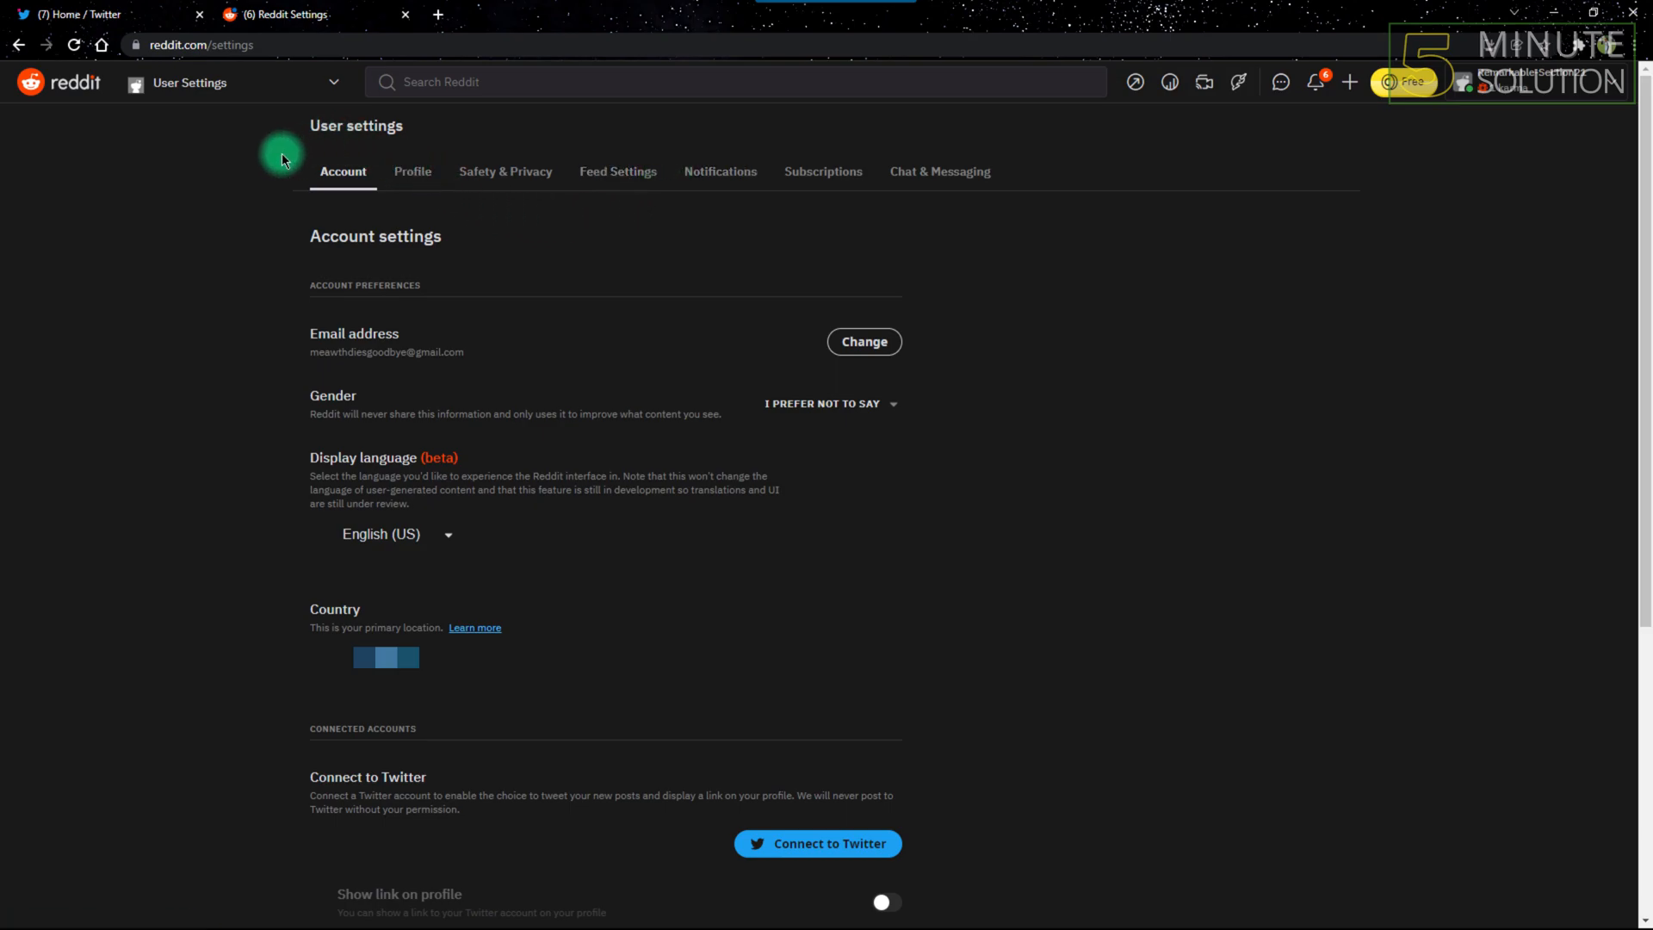
mouse_move(464, 548)
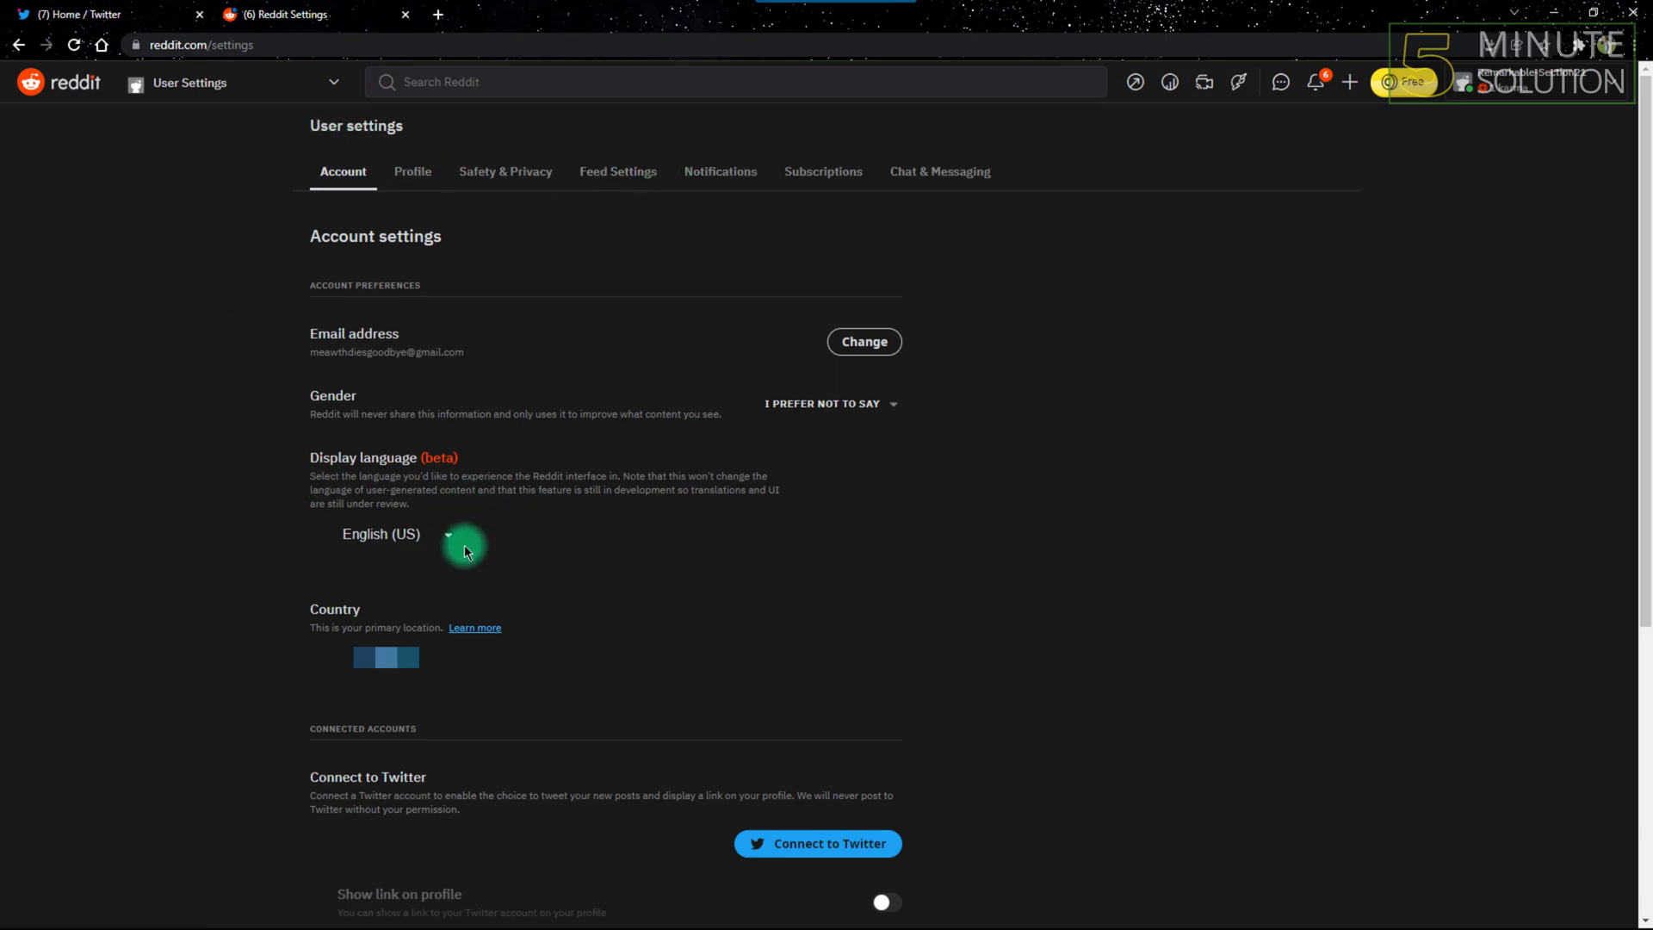
mouse_move(442, 541)
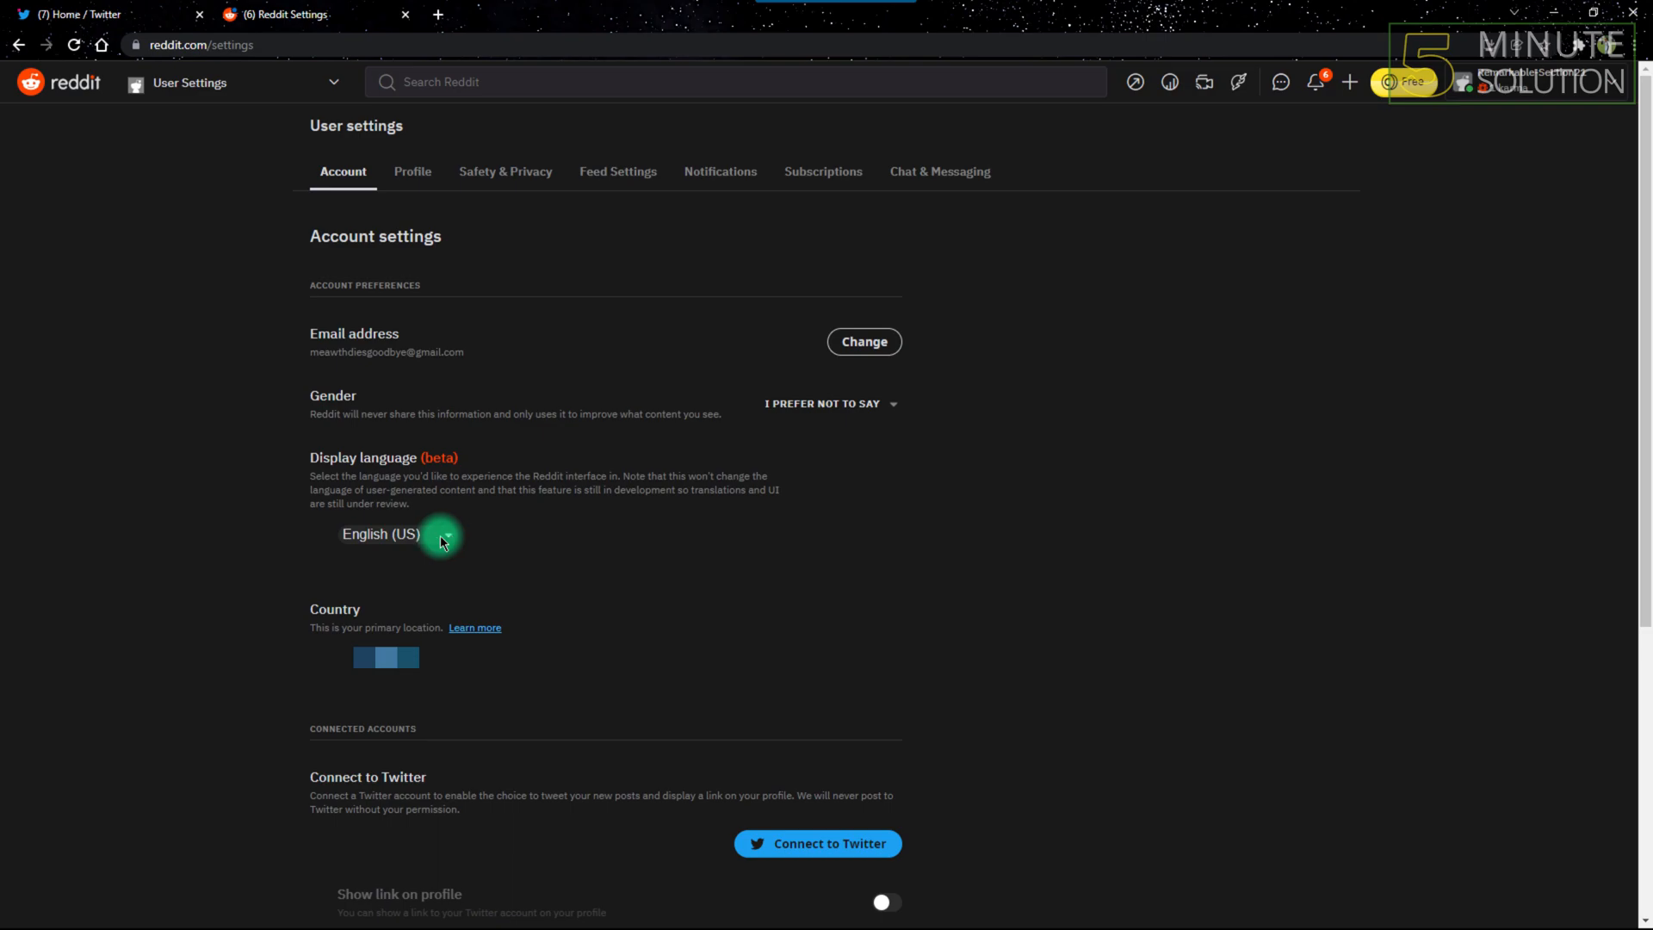
Switch the display language to Español (ES), then back to English (US)
click(396, 534)
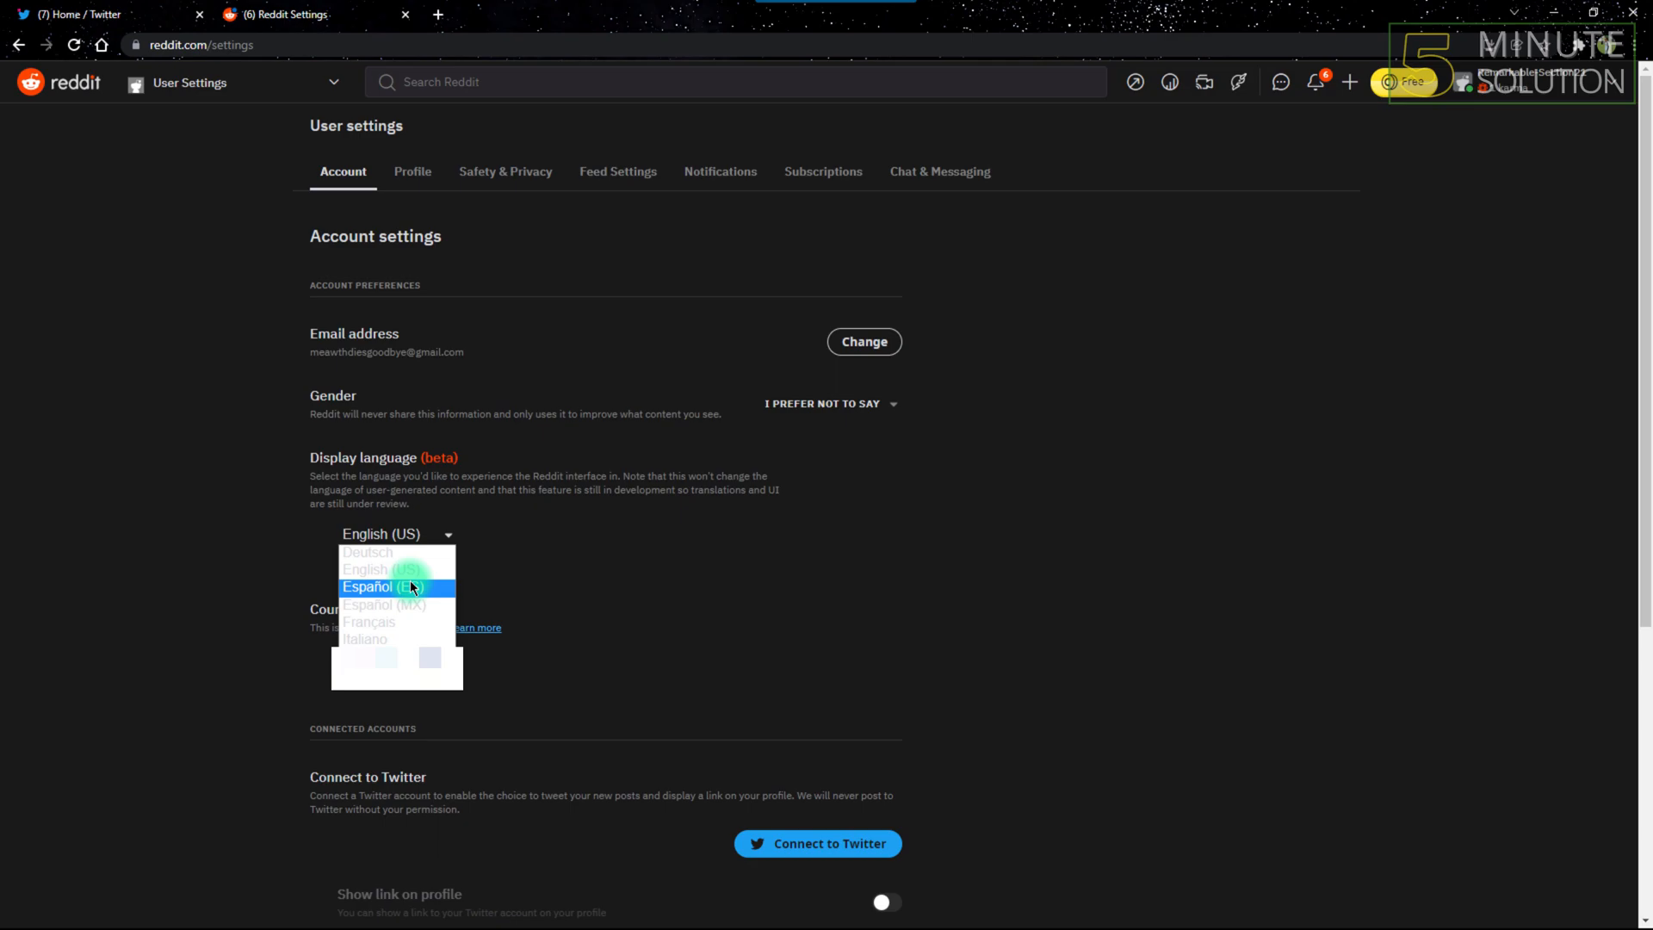
mouse_move(429, 593)
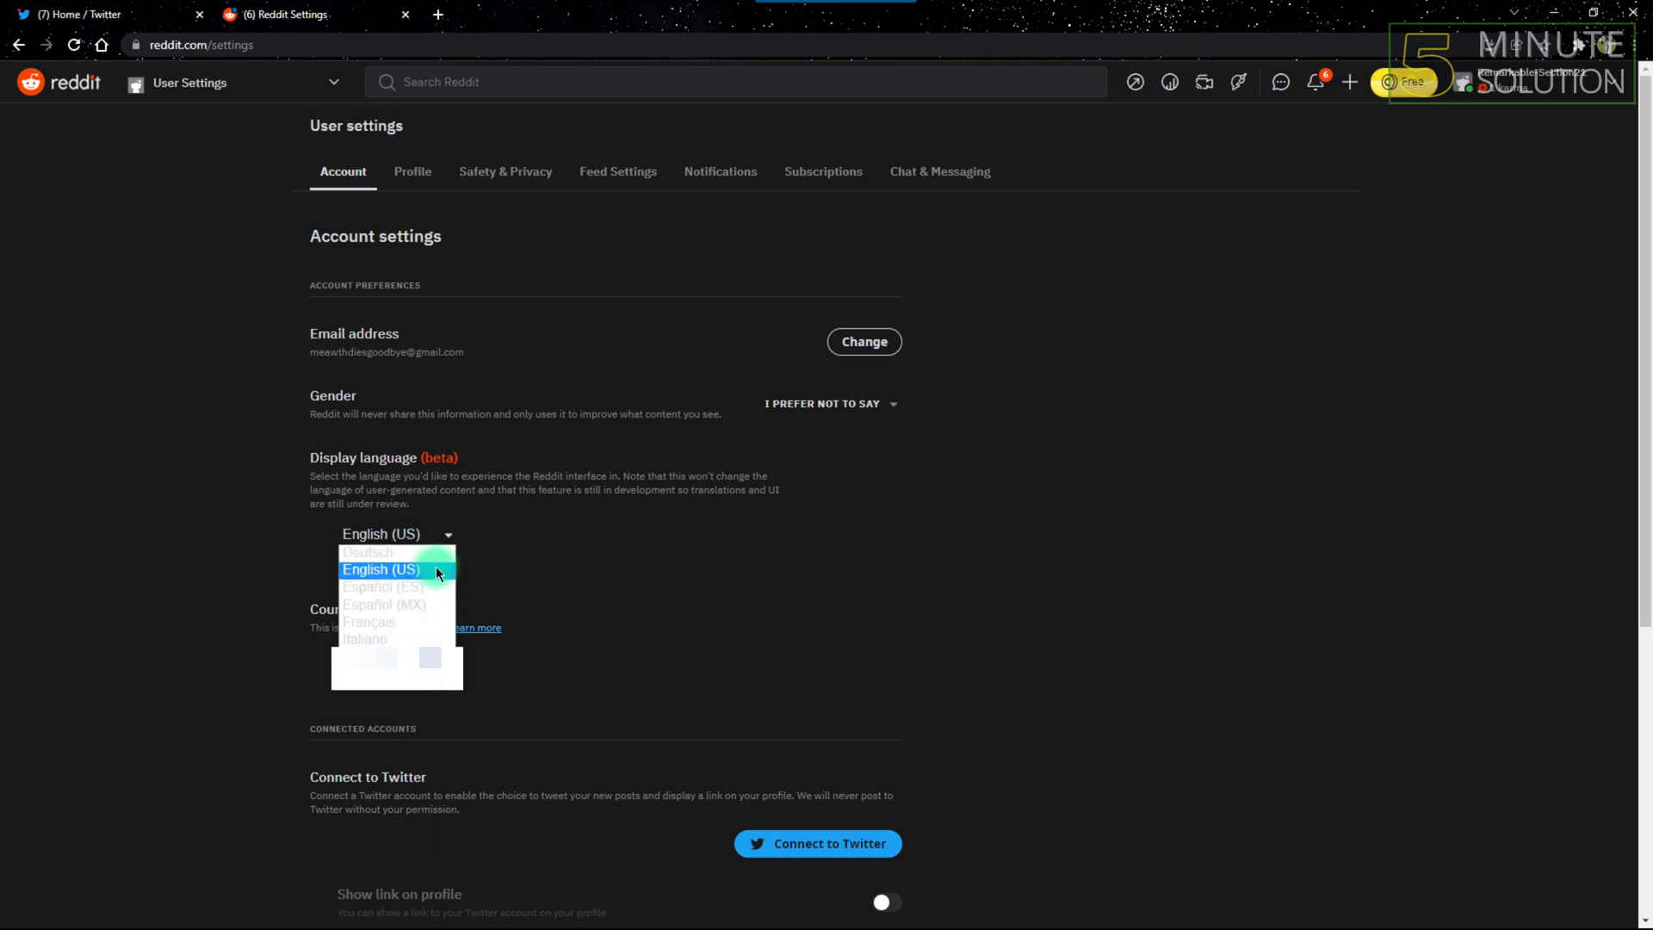
click(382, 587)
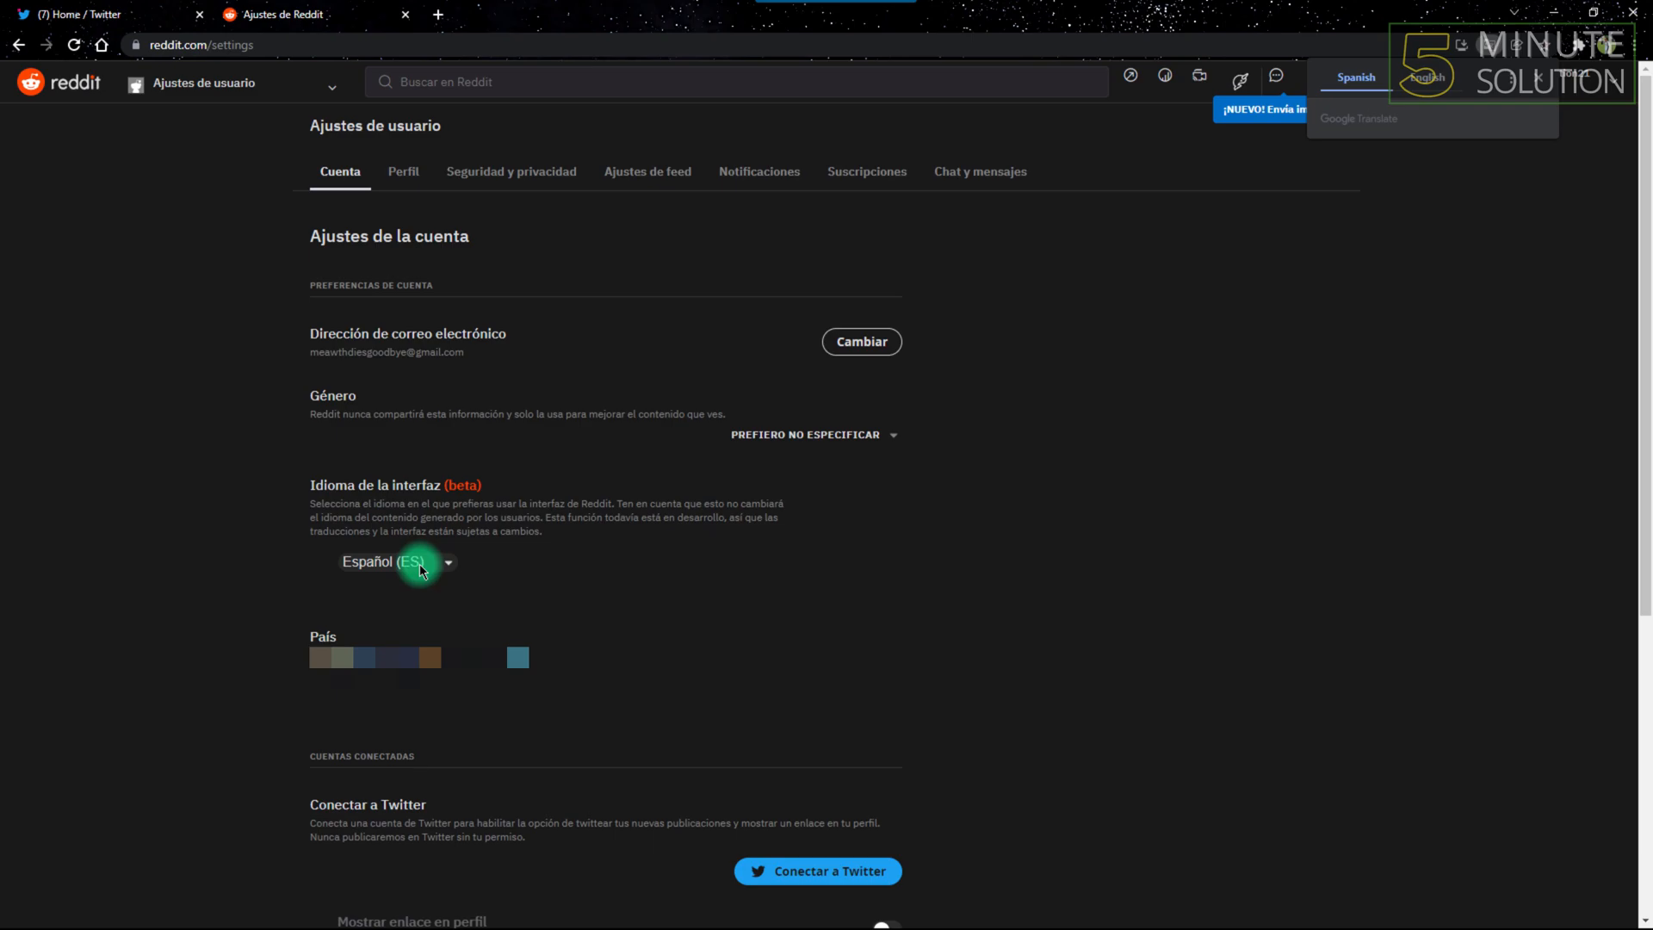
click(398, 560)
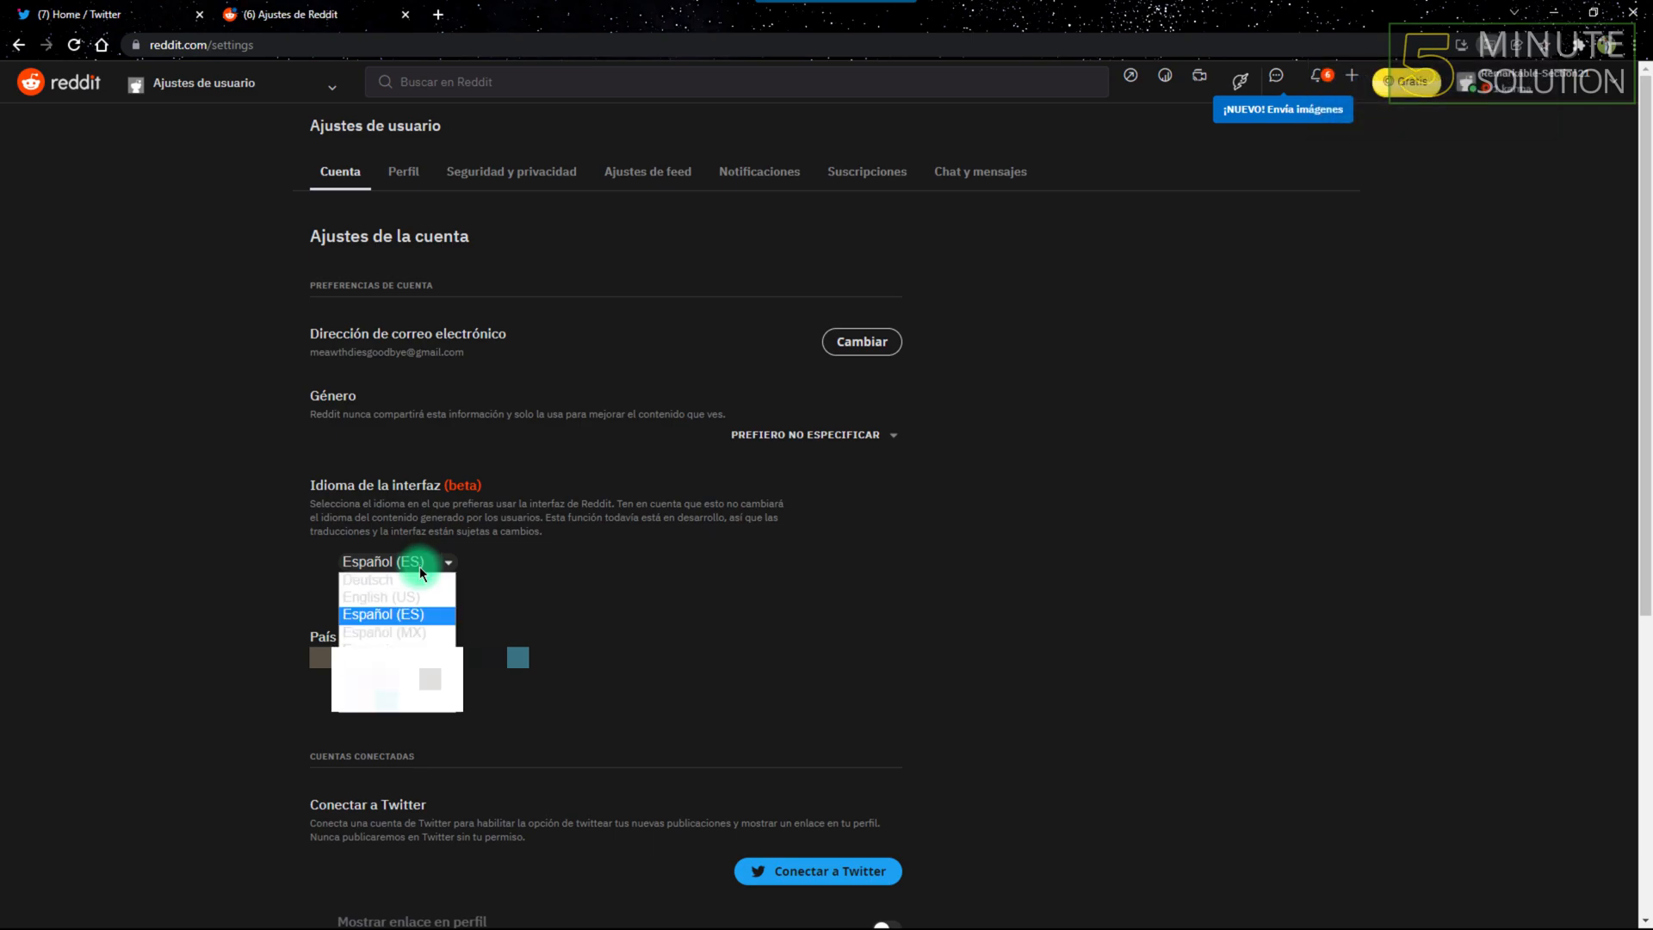
click(381, 596)
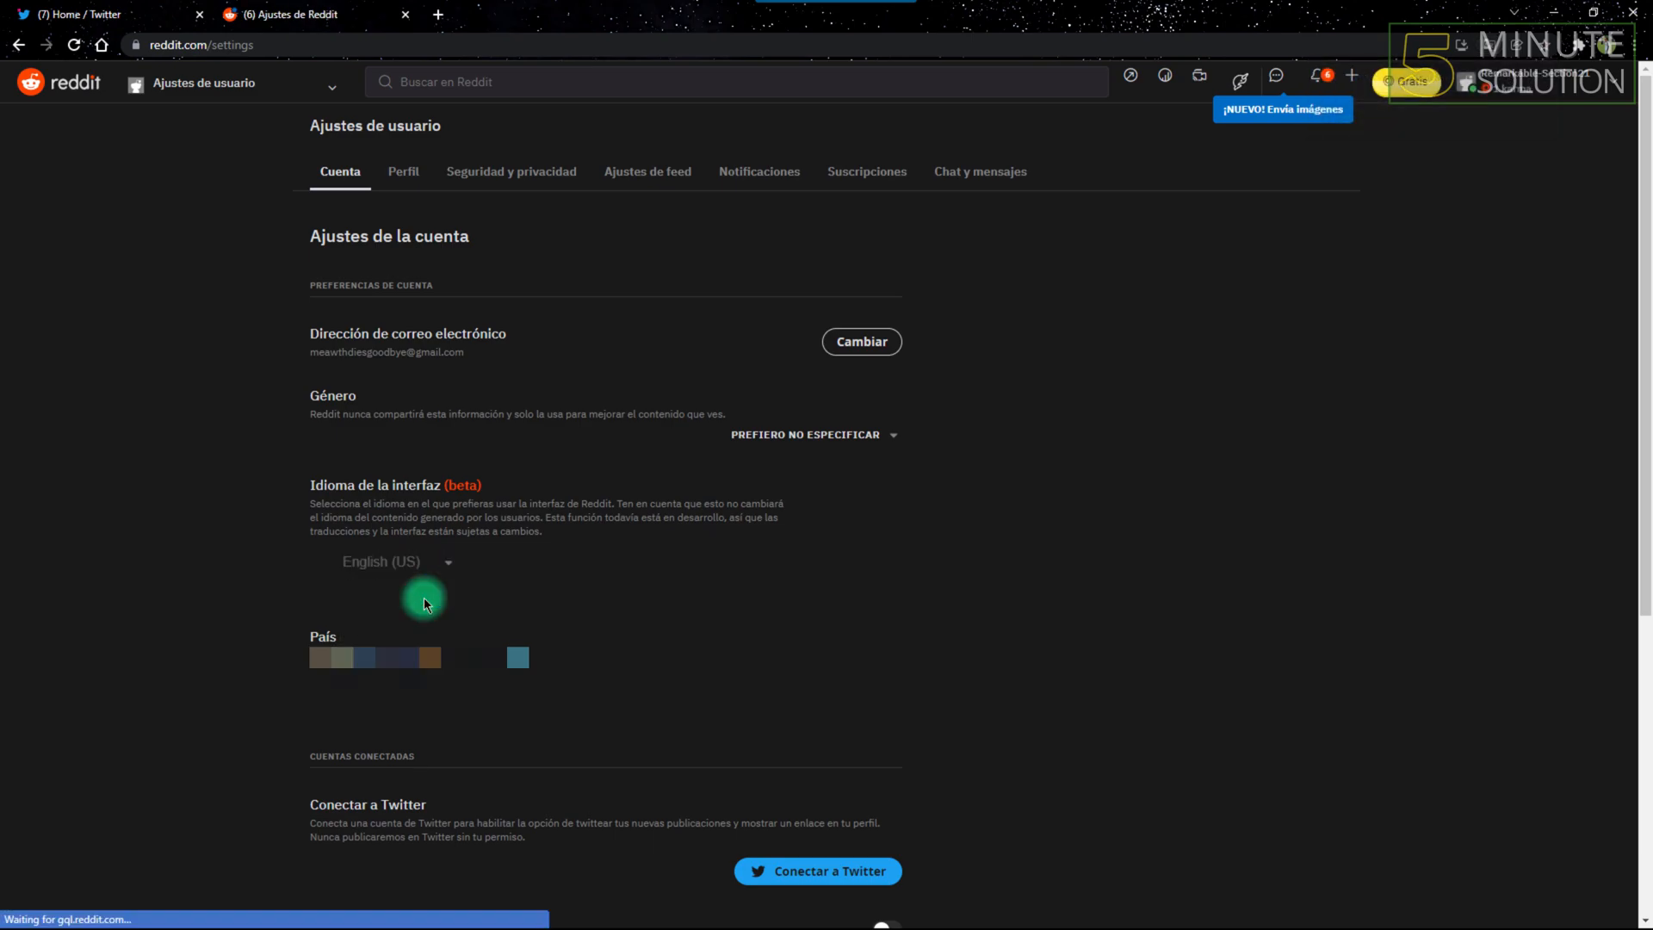